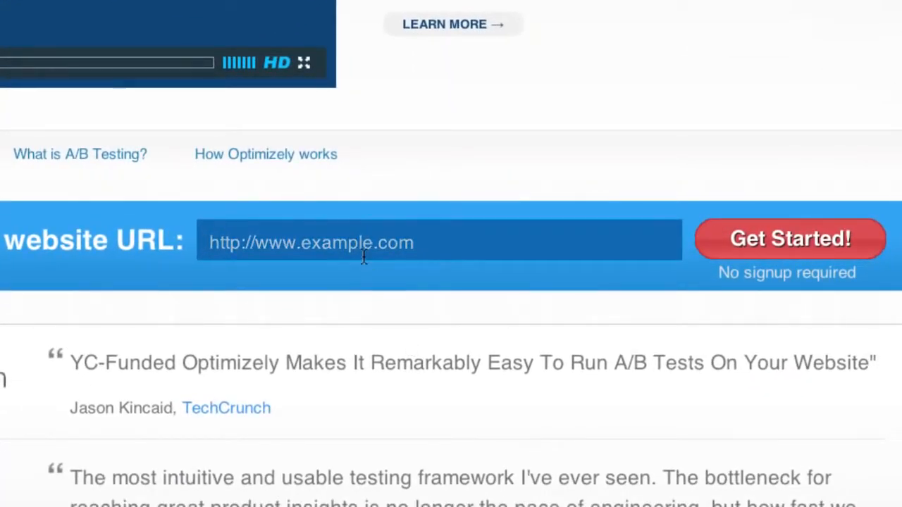
Enter dropbox.com as the website and start the experiment in the visual editor
text(dropbox.com)
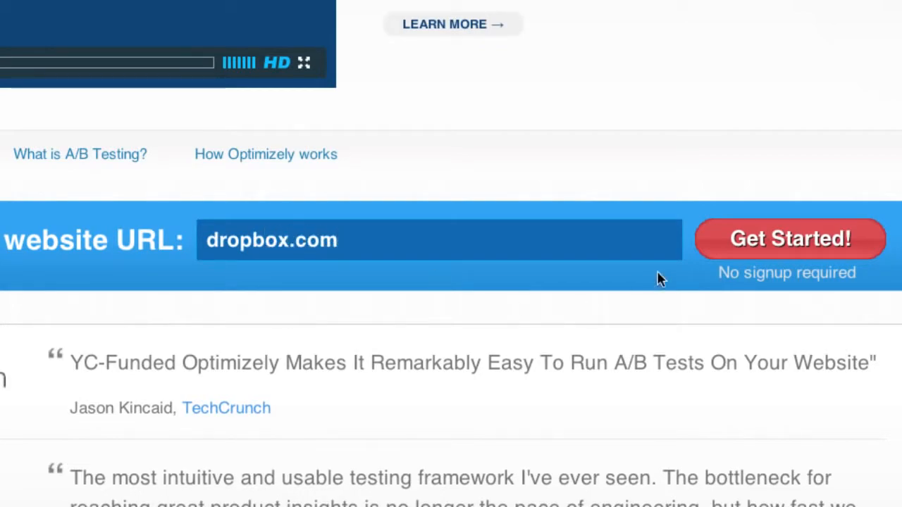
click(787, 239)
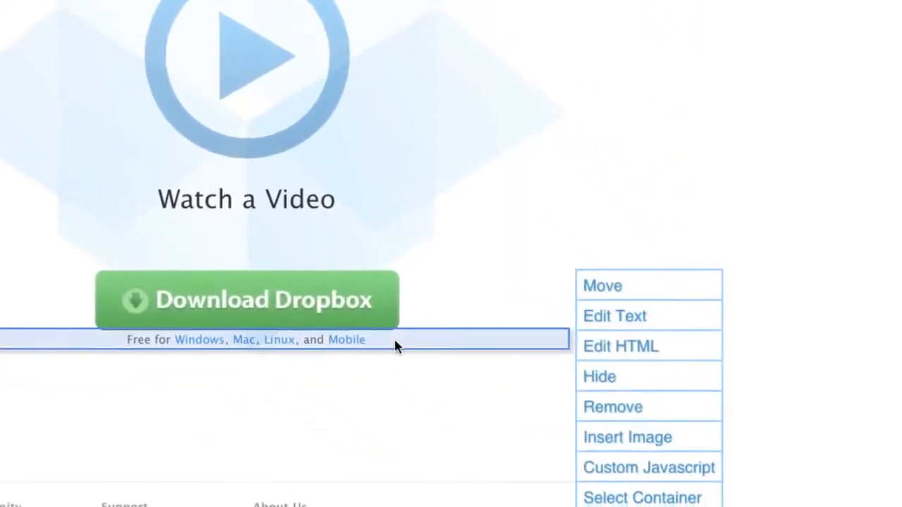
Enlarge the 'Free for Windows, Mac, Linux, and Mobile' caption to 24 pt with 'Free' bolded
click(603, 286)
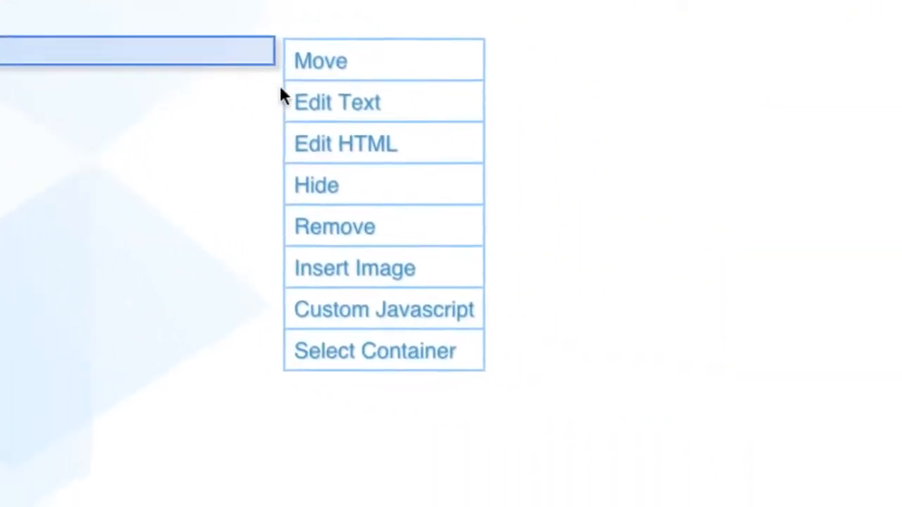
click(338, 102)
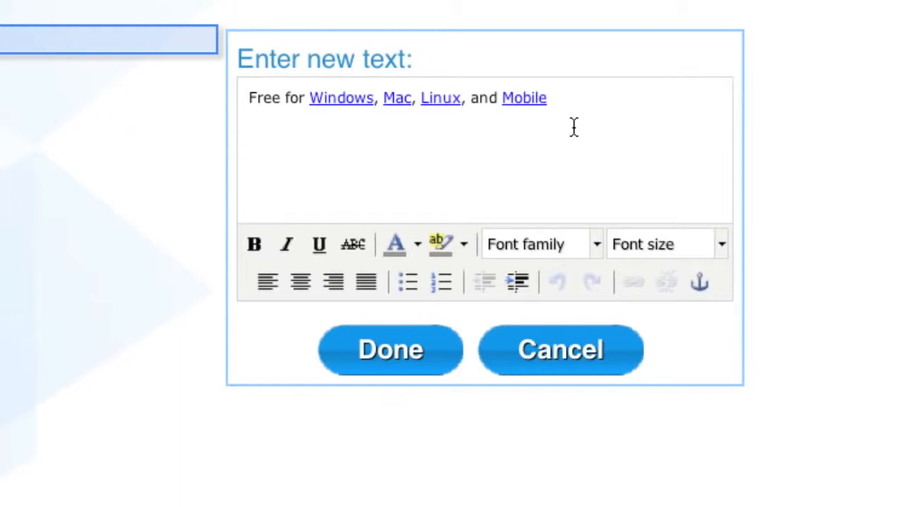
click(722, 244)
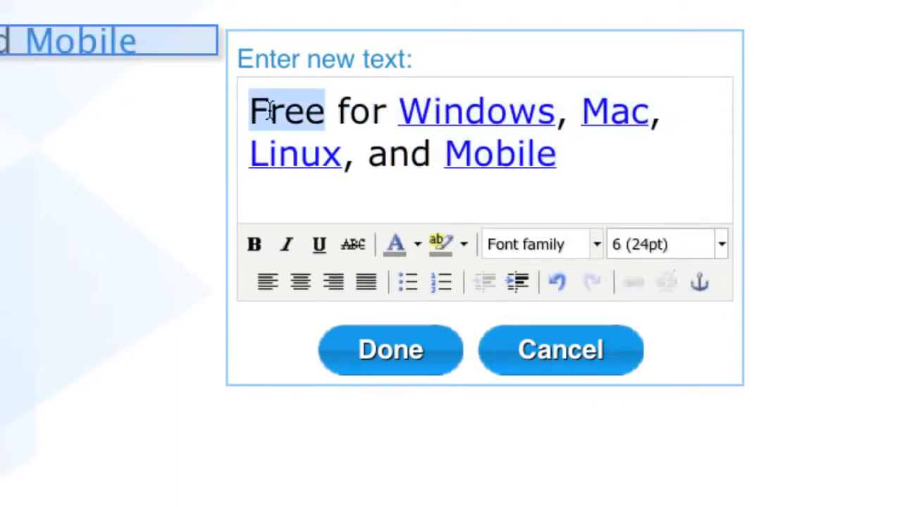
click(254, 243)
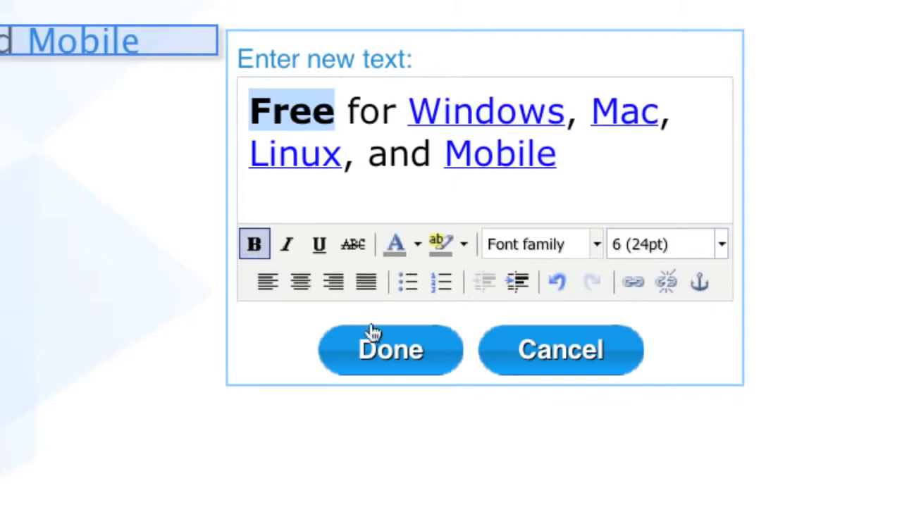
click(390, 350)
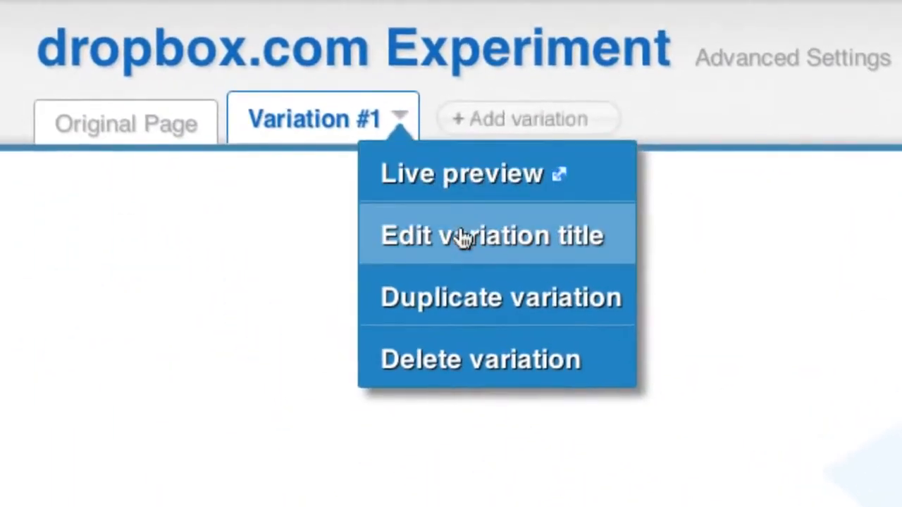
Rename the first variation 'Prominent free' and add a second variation
click(491, 235)
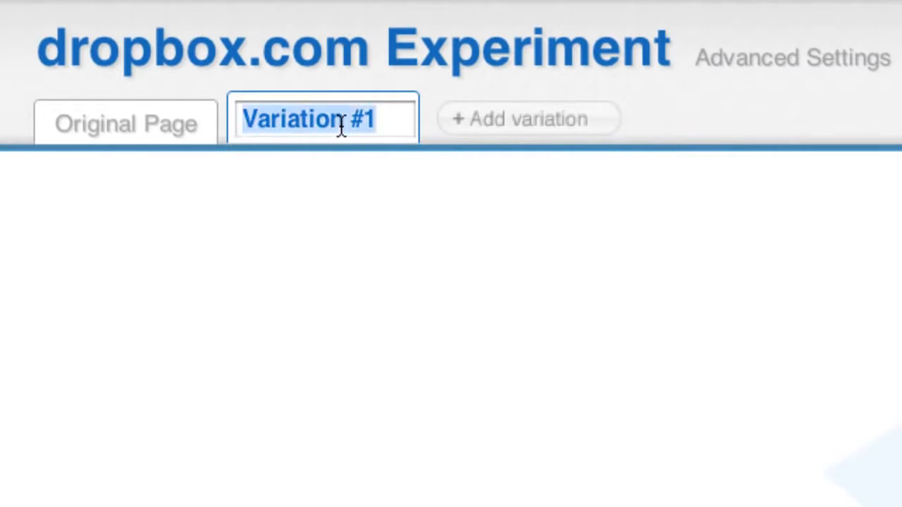
text(Prominent free)
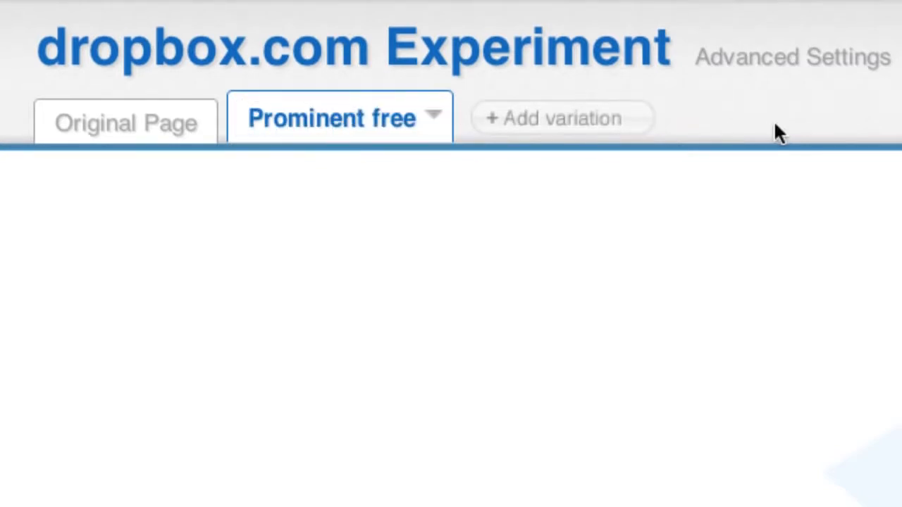
mouse_move(598, 123)
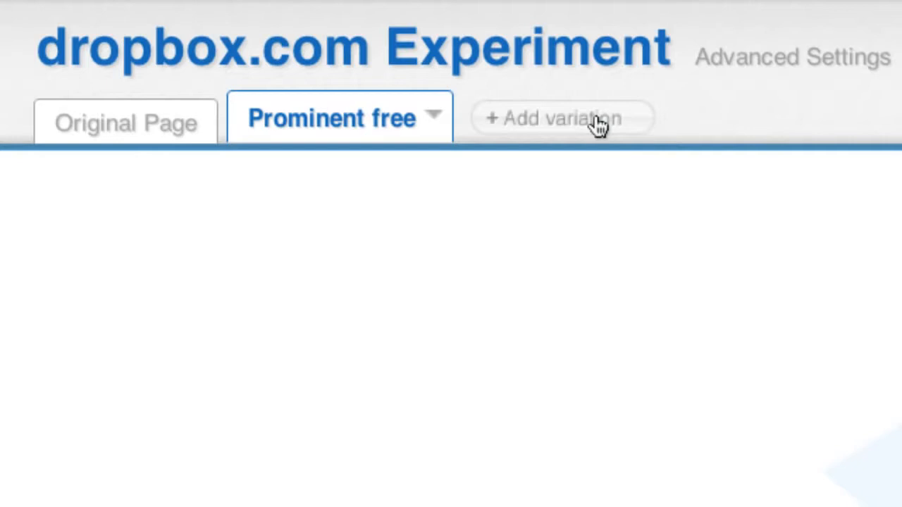
click(560, 116)
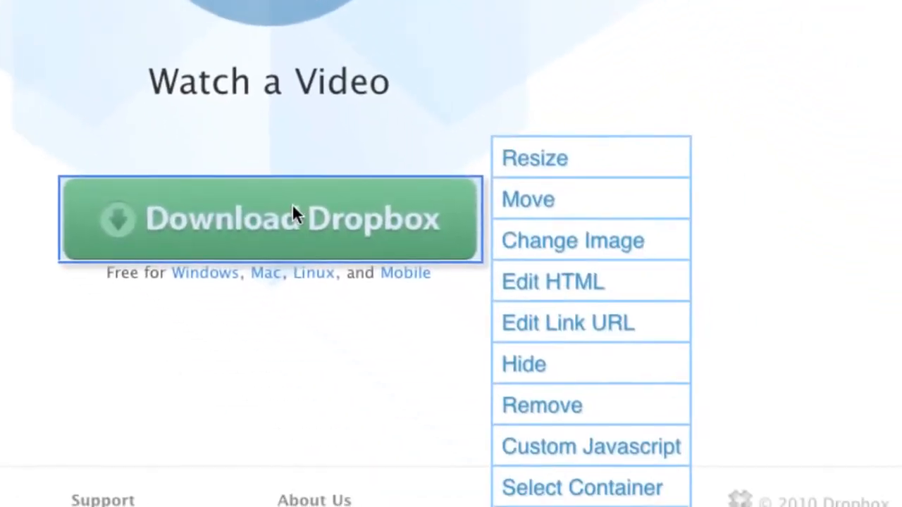
mouse_move(574, 252)
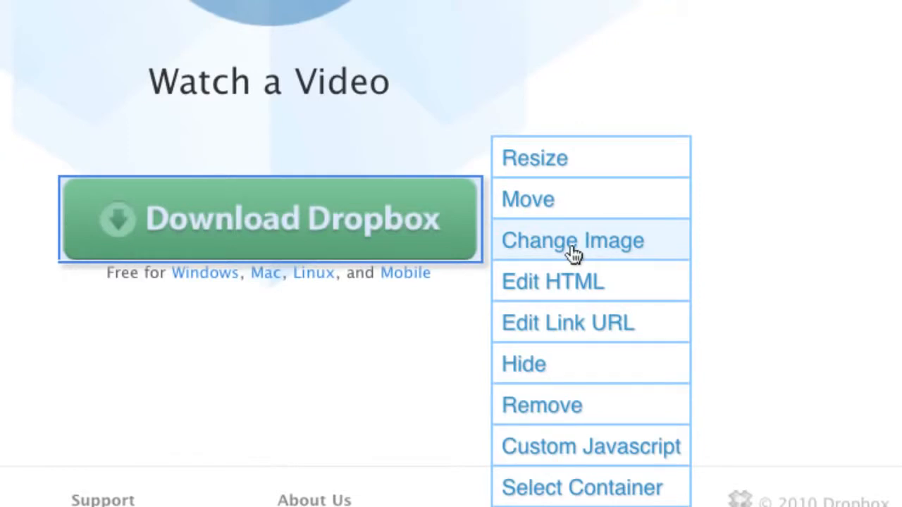
Replace the download button image in the second variation
click(574, 240)
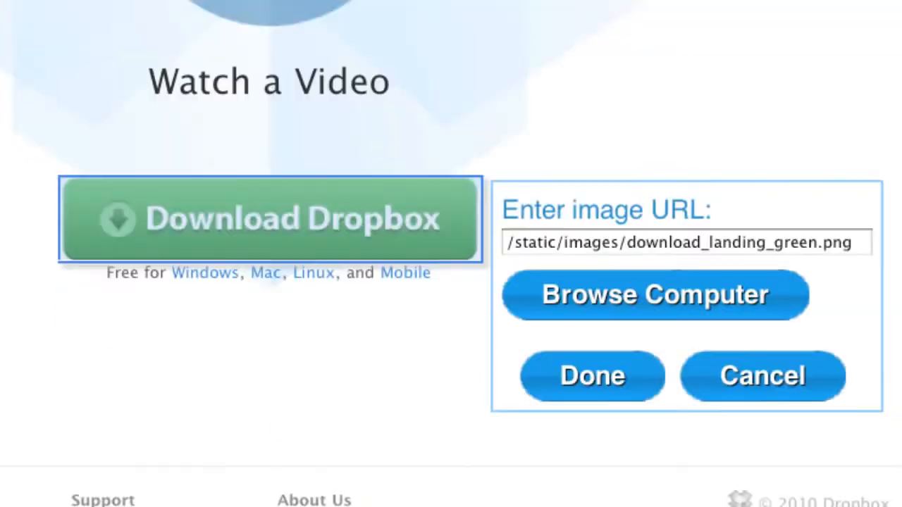
click(654, 296)
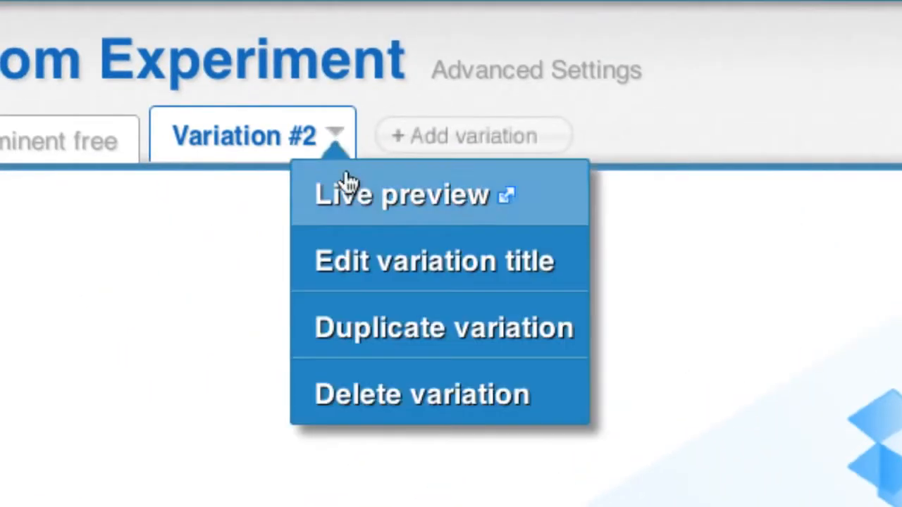
click(434, 261)
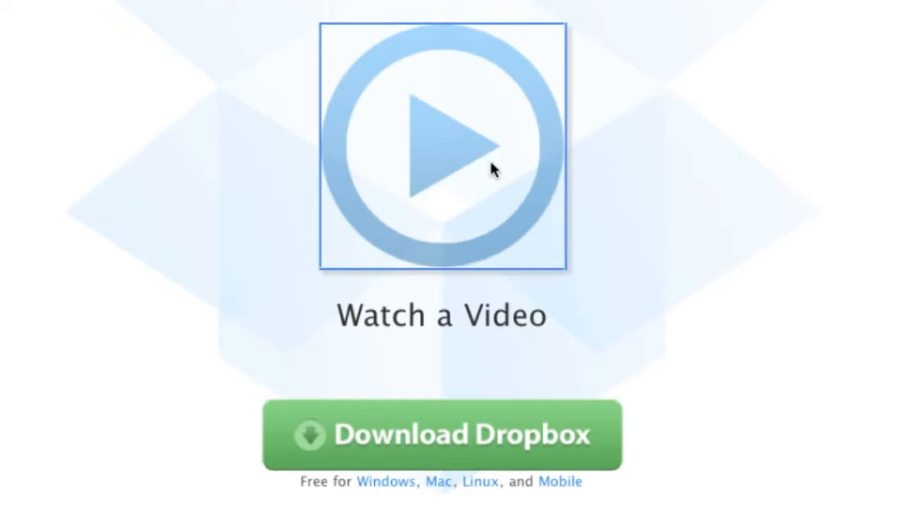
Edit the play image for the Infographic variation and title the fourth variation 'Small play'
click(438, 145)
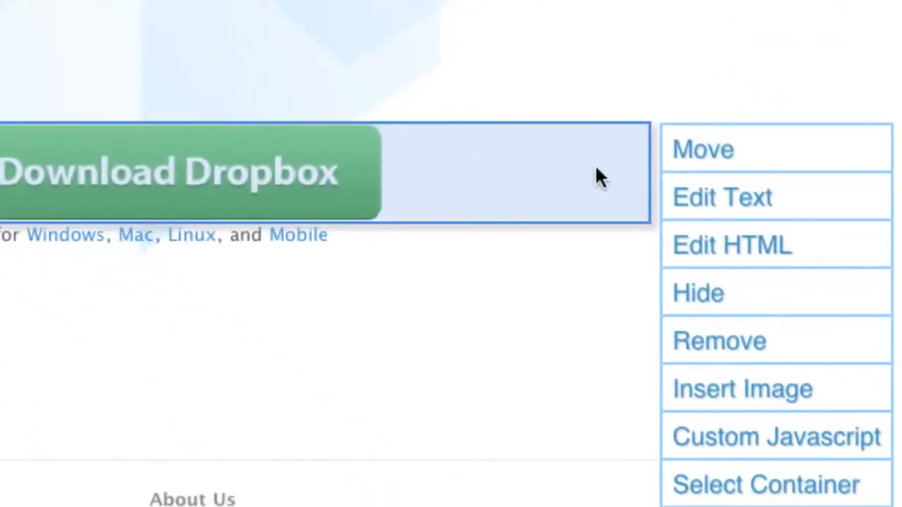
mouse_move(744, 481)
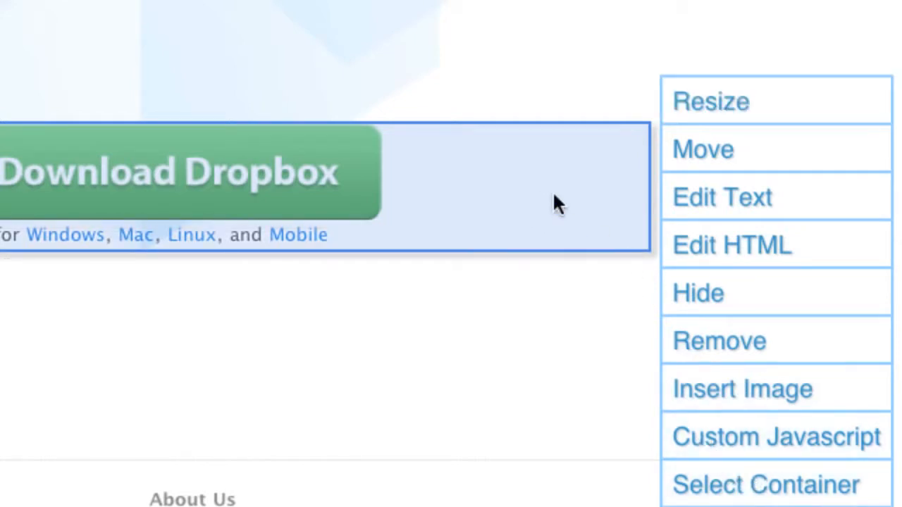
click(704, 149)
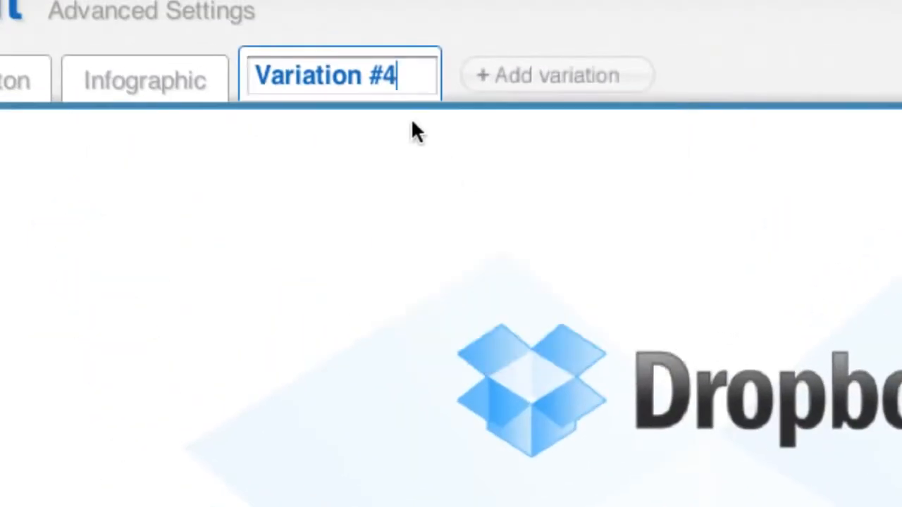
text(Small play)
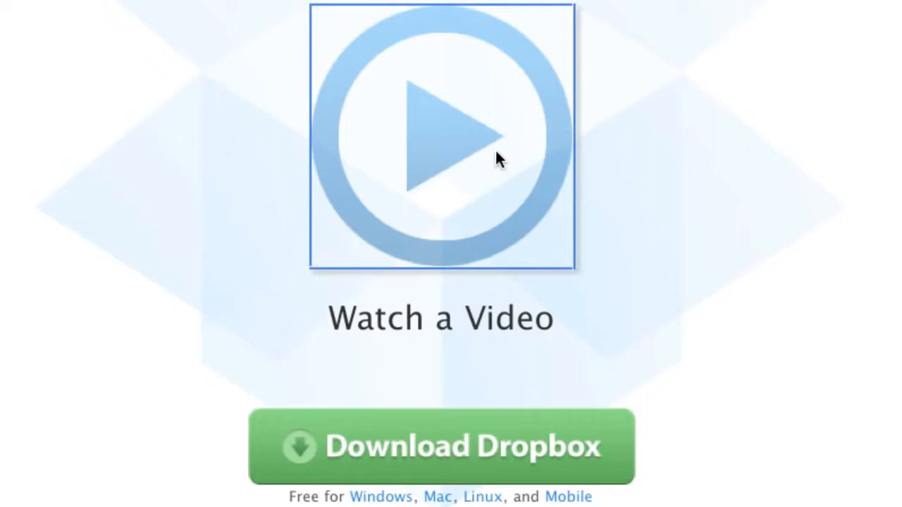
mouse_move(502, 131)
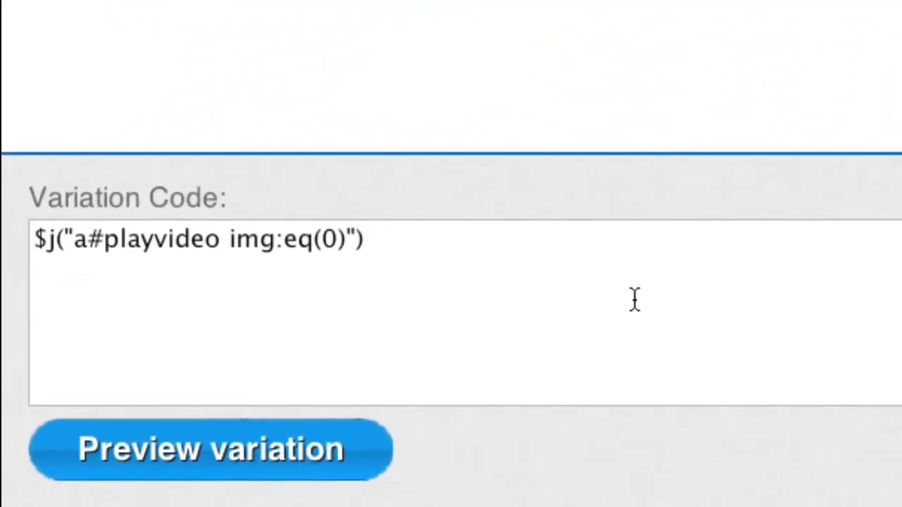
Add variation code $j("a#playvideo img:eq(0)").mouseover(play_screencast); and save the experiment
text(.)
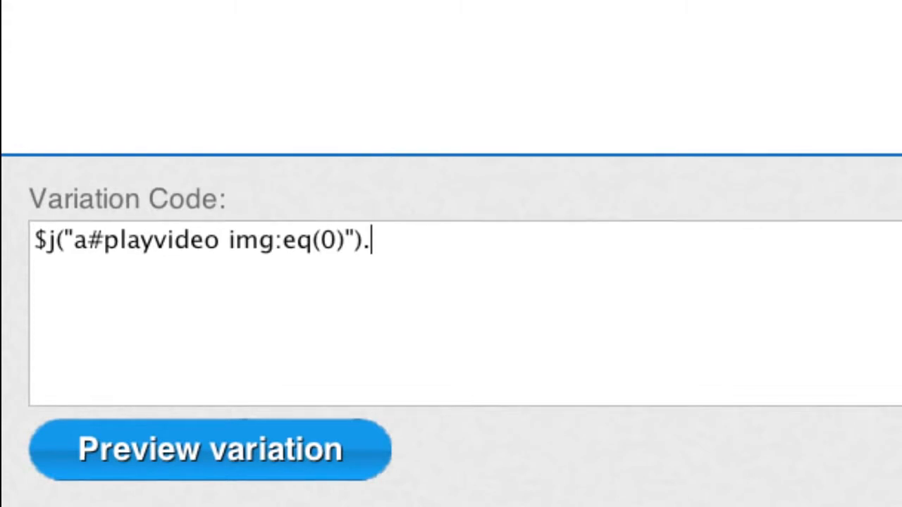
text(m)
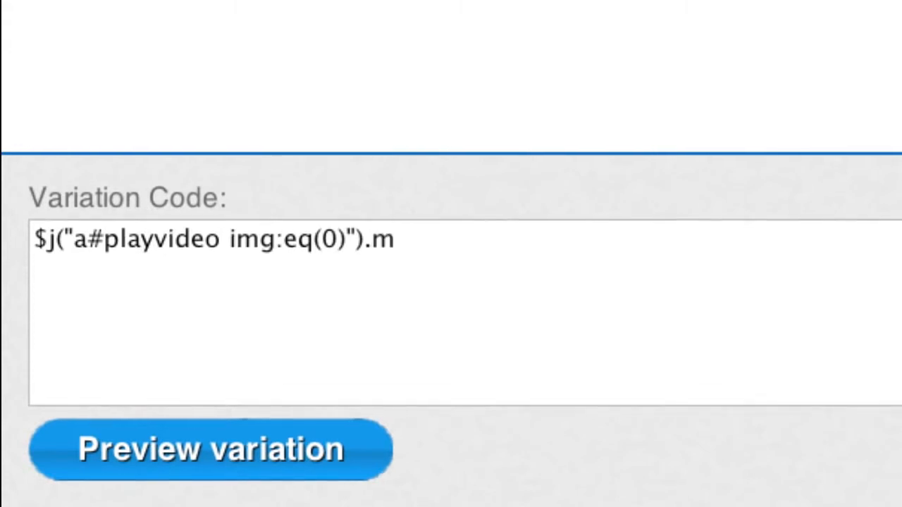
text(ous)
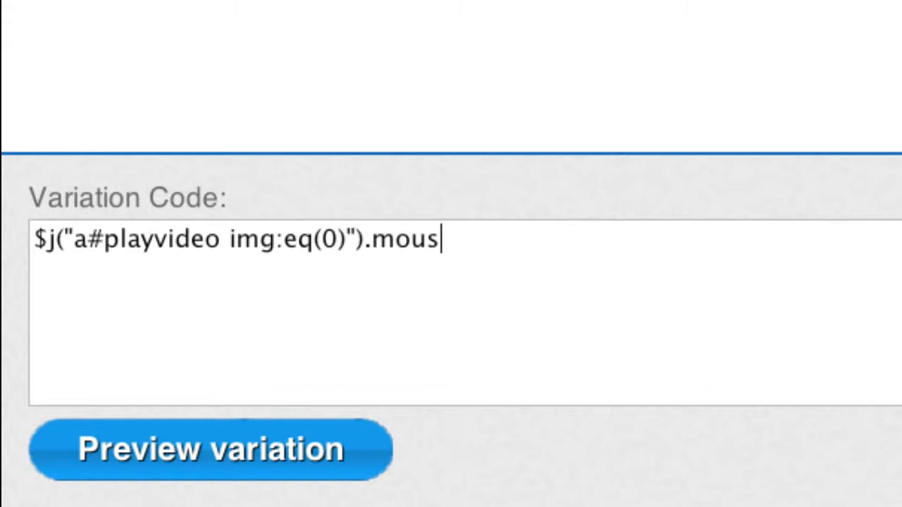
text(e)
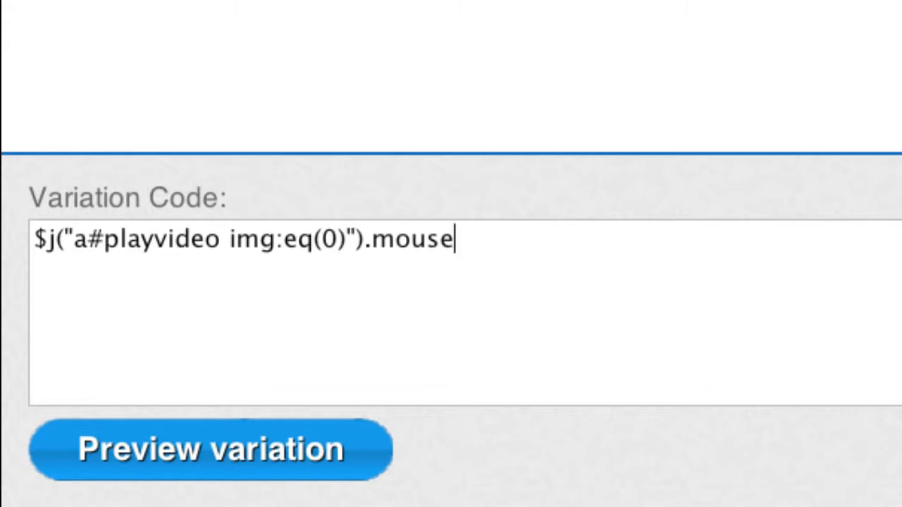
text(over(play_screencast);)
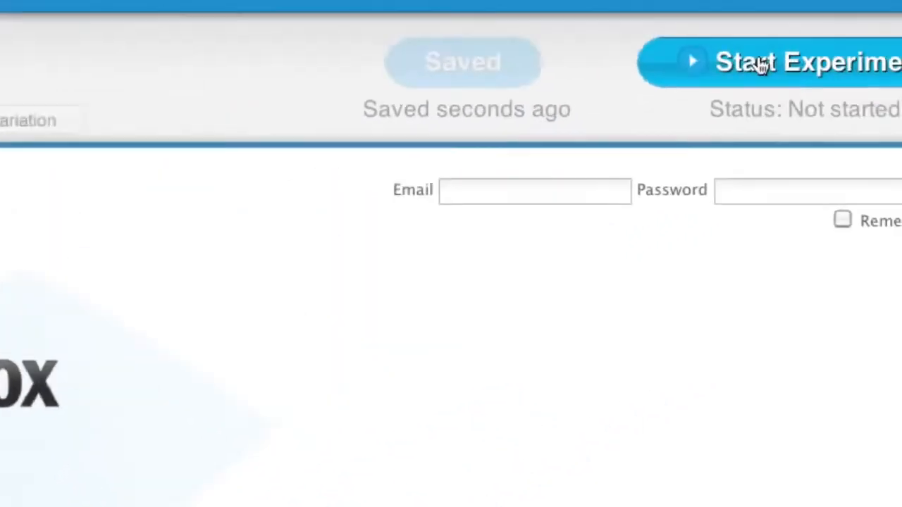
Start the experiment and select the Optimizely script tag for copying
click(768, 62)
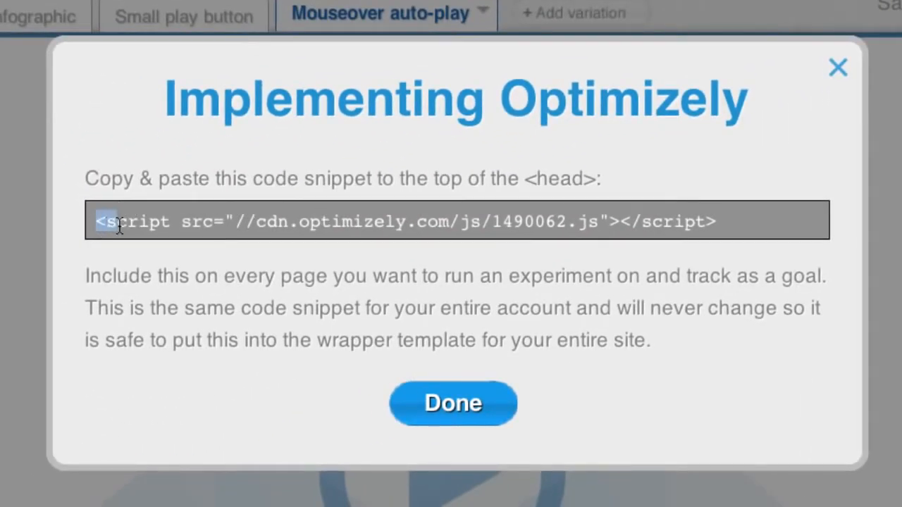
triple_click(414, 221)
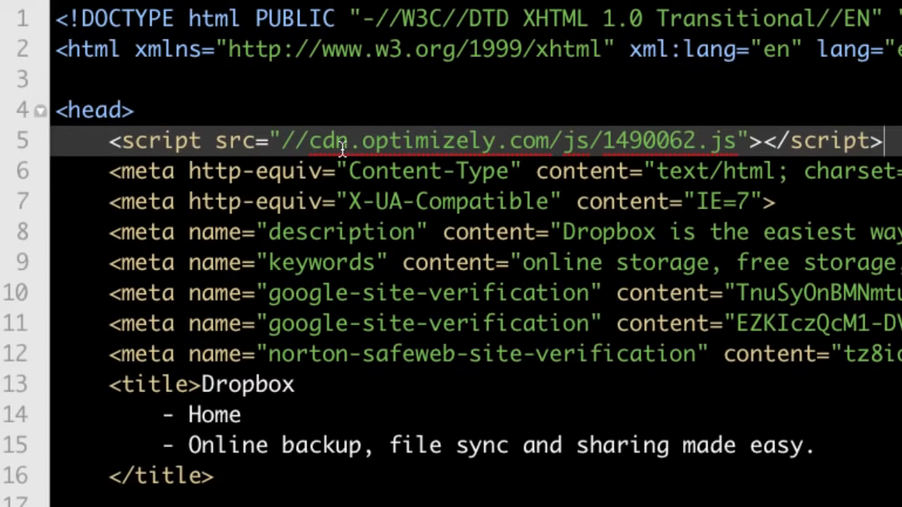
mouse_move(539, 141)
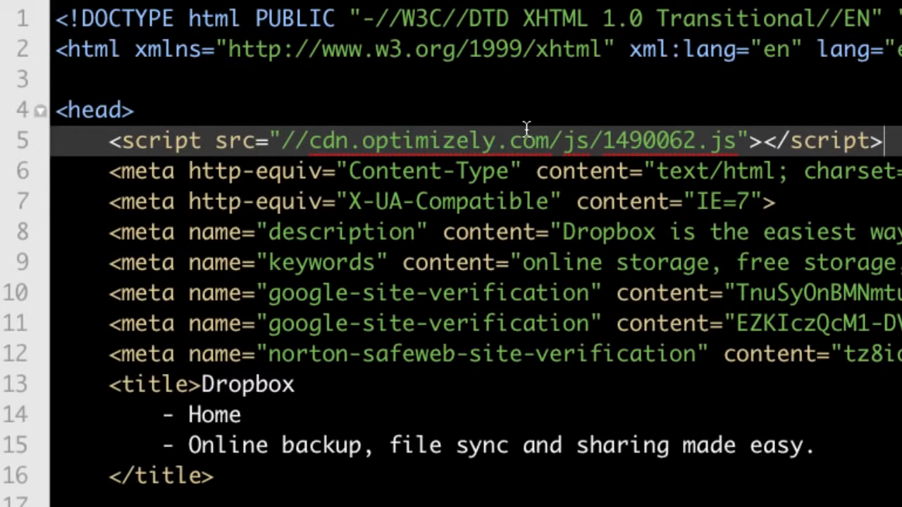
mouse_move(529, 129)
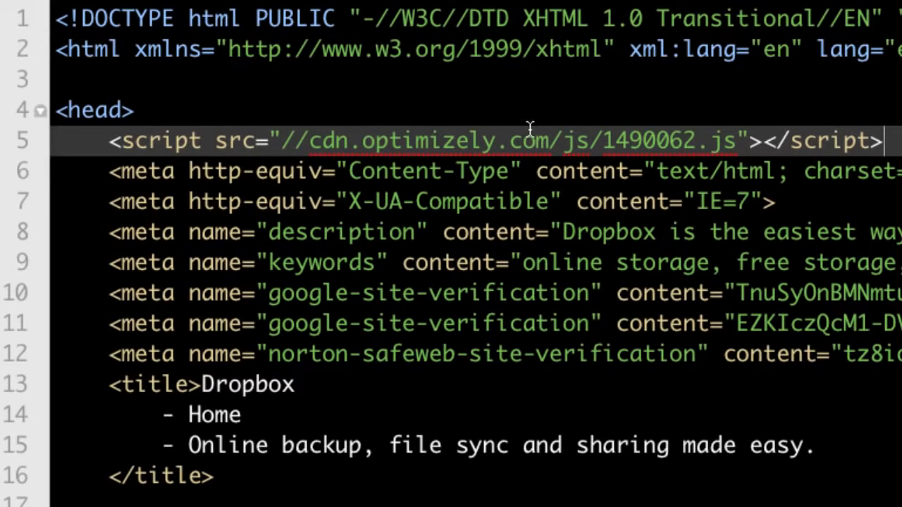
mouse_move(529, 128)
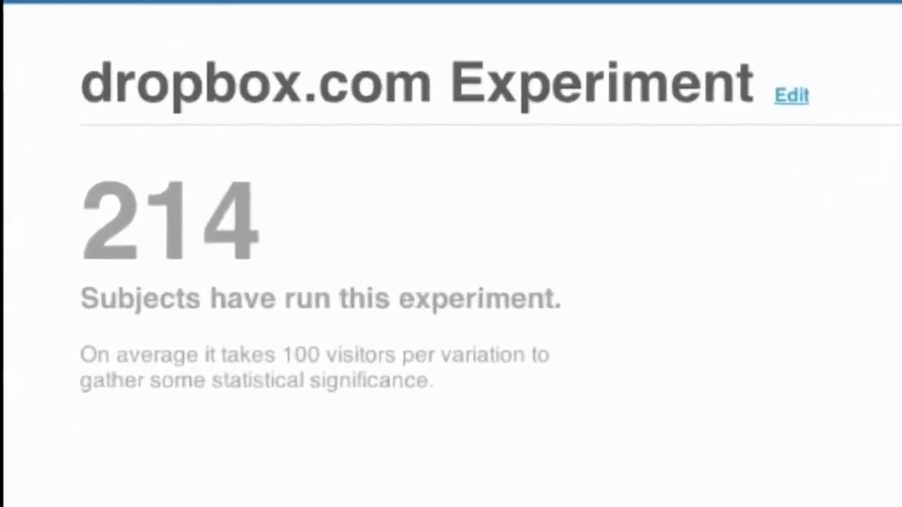
Scroll to the Results table showing 214 subjects and per-variation engagement
scroll(down, 3)
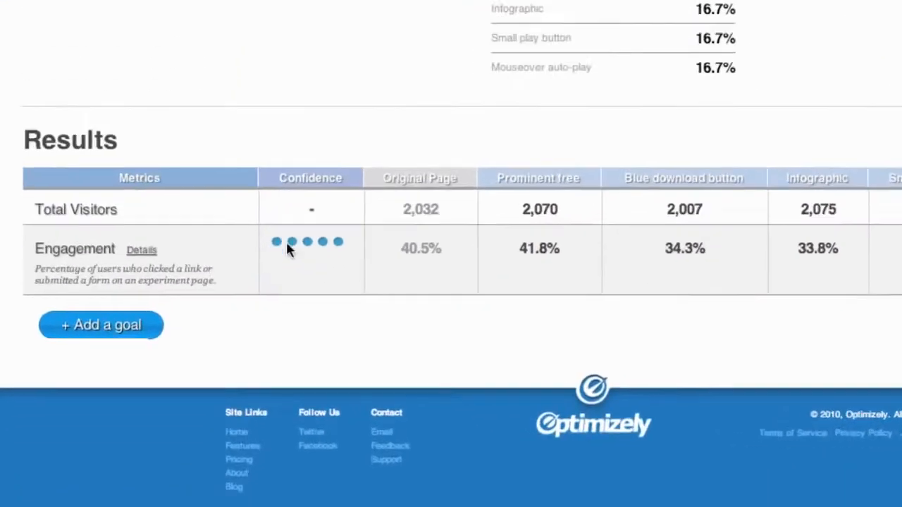
Add a custom goal named 'Downloads' to the experiment
click(101, 325)
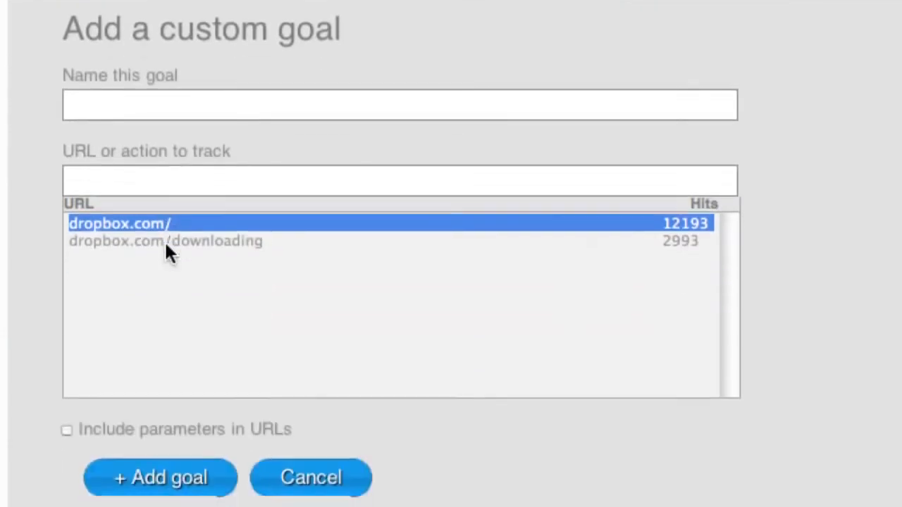
text(Dow)
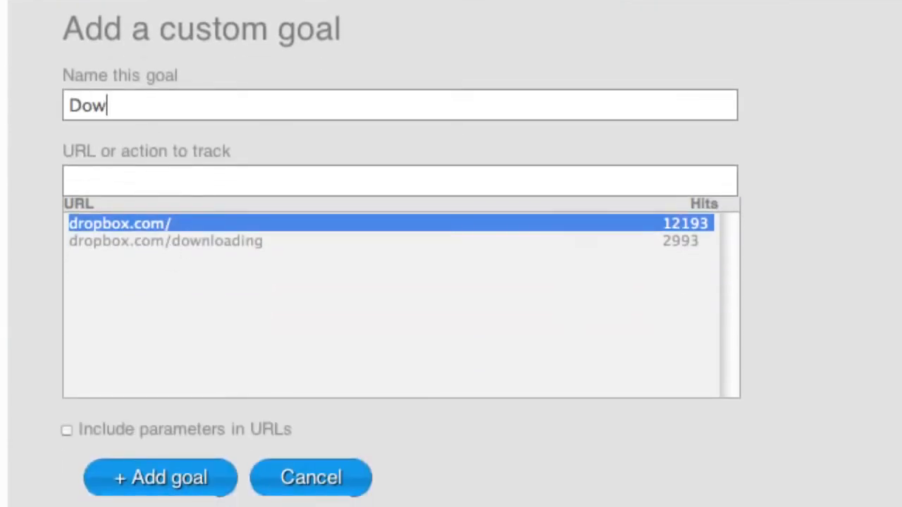
text(nloads)
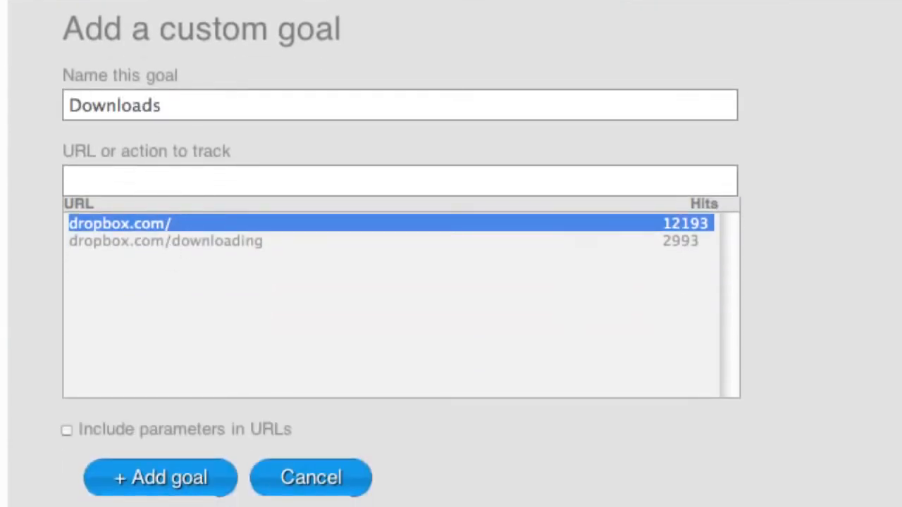
click(151, 243)
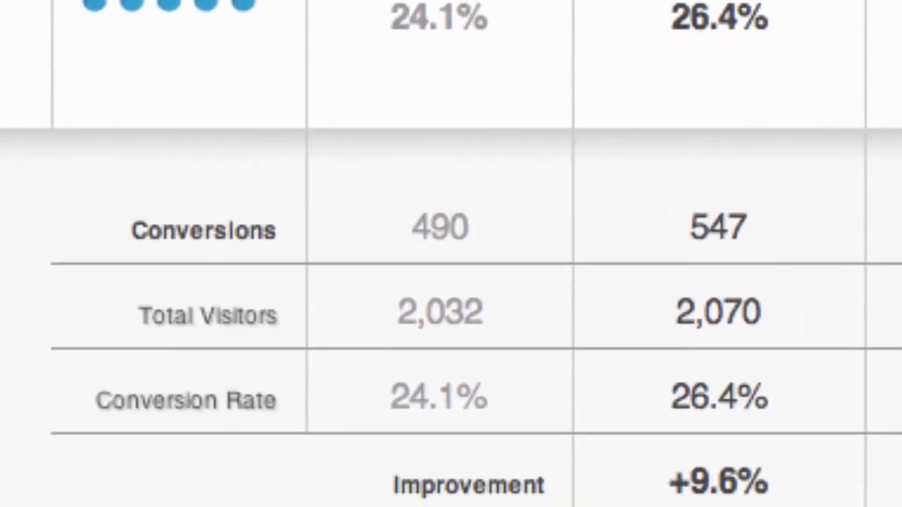
Scroll to the Conversions, Improvement and 95.6% Statistical Confidence rows
scroll(down, 3)
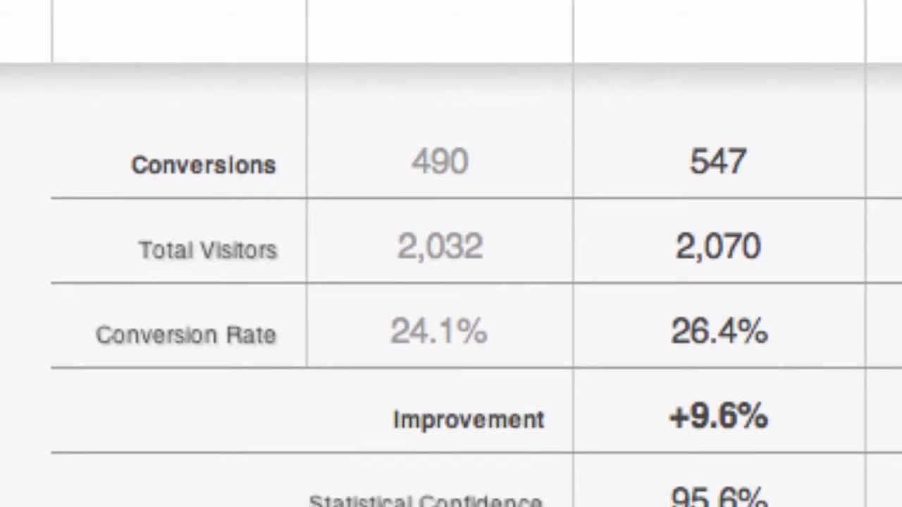
scroll(down, 3)
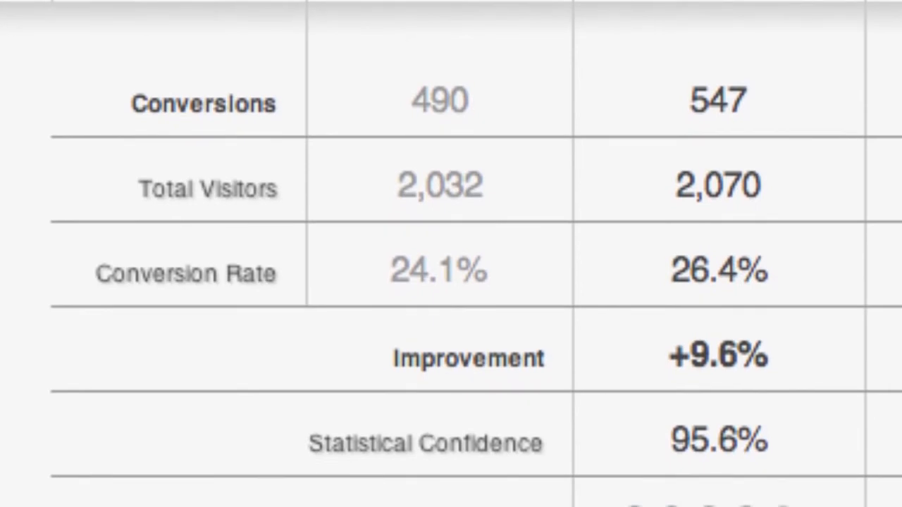
scroll(down, 3)
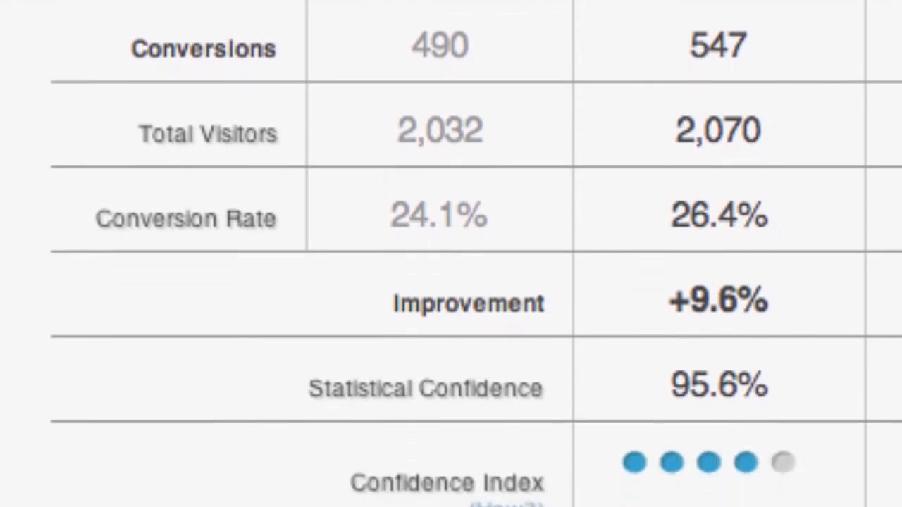
scroll(down, 3)
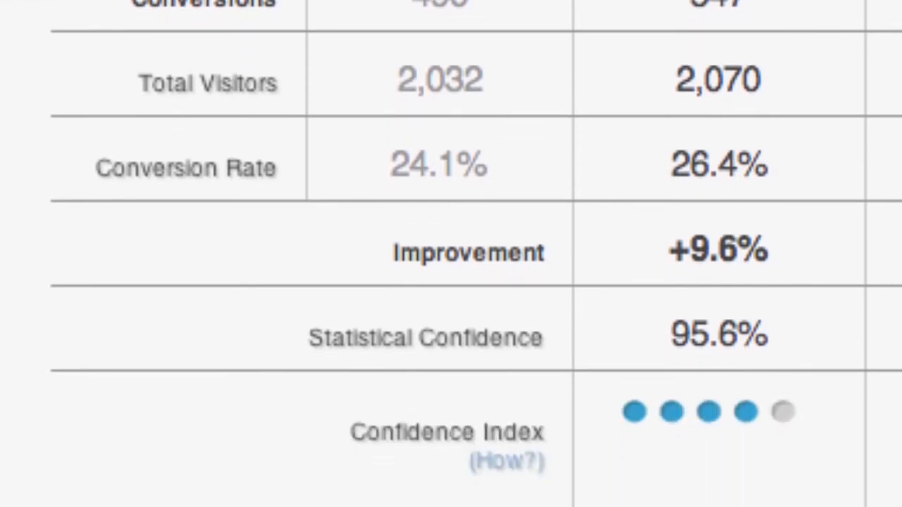